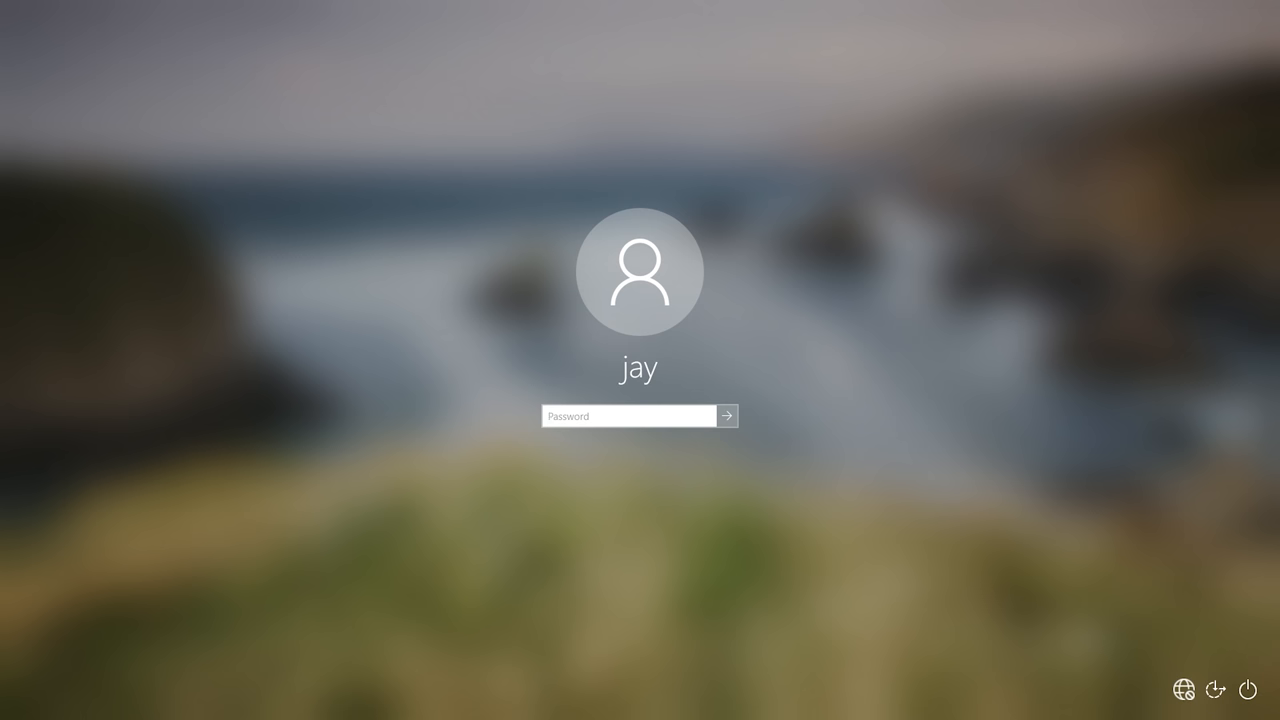
Submit the entered password to sign in to the user account
click(728, 416)
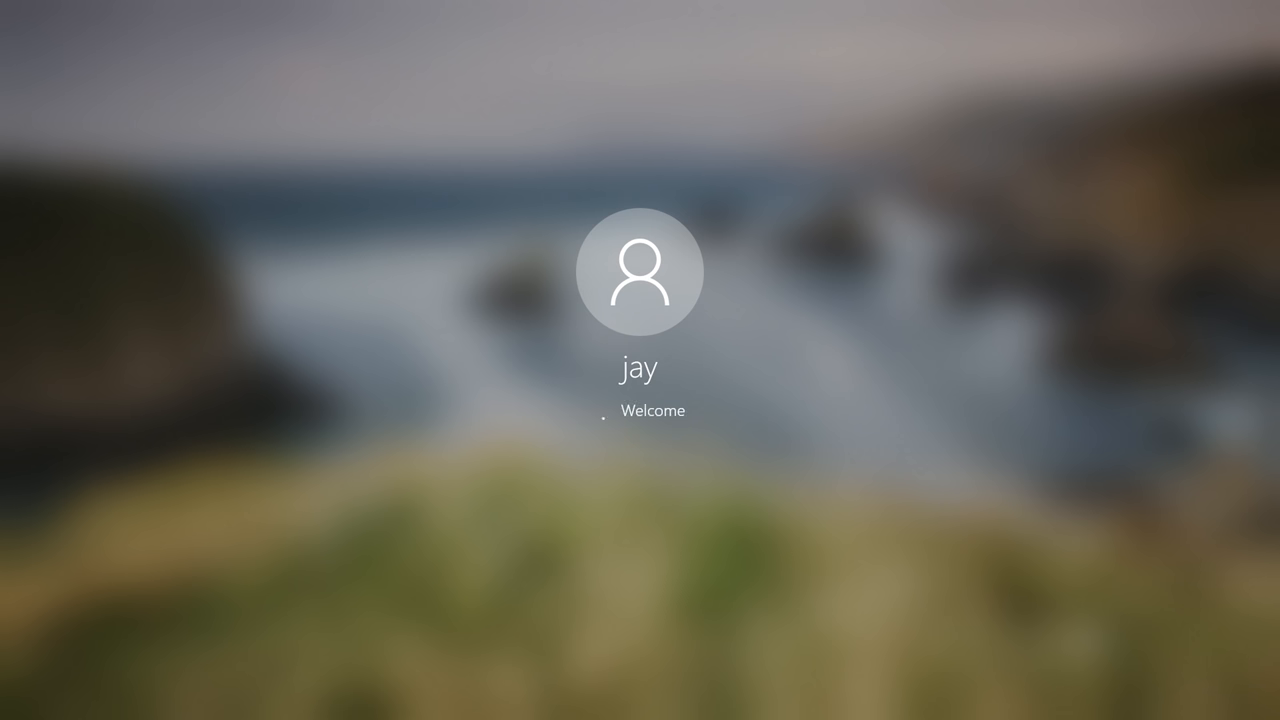